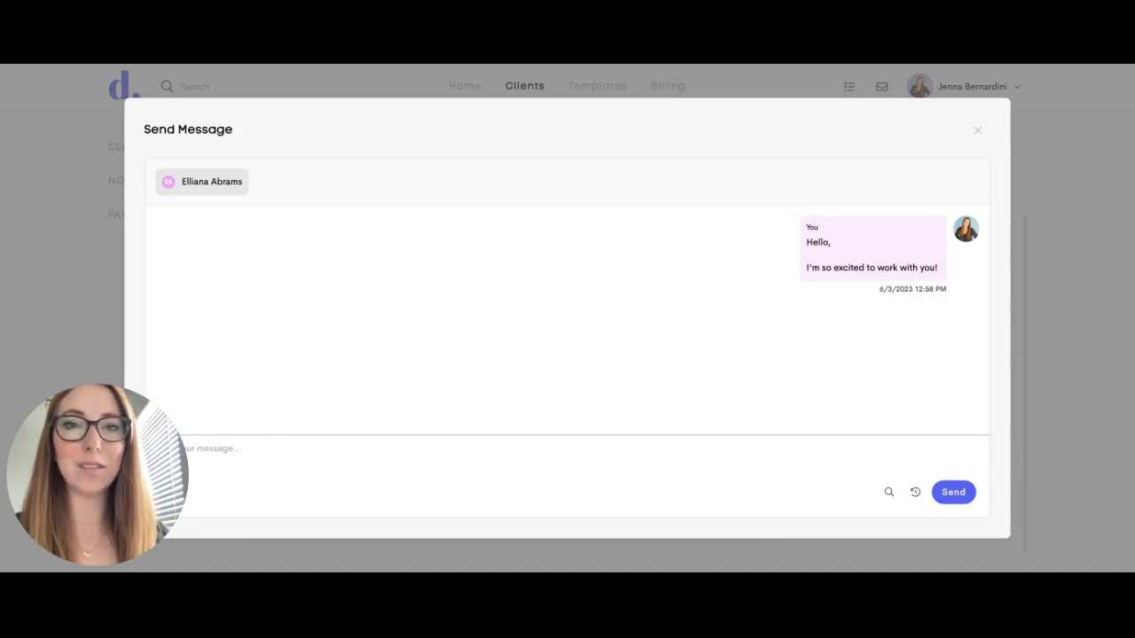
mouse_move(884, 386)
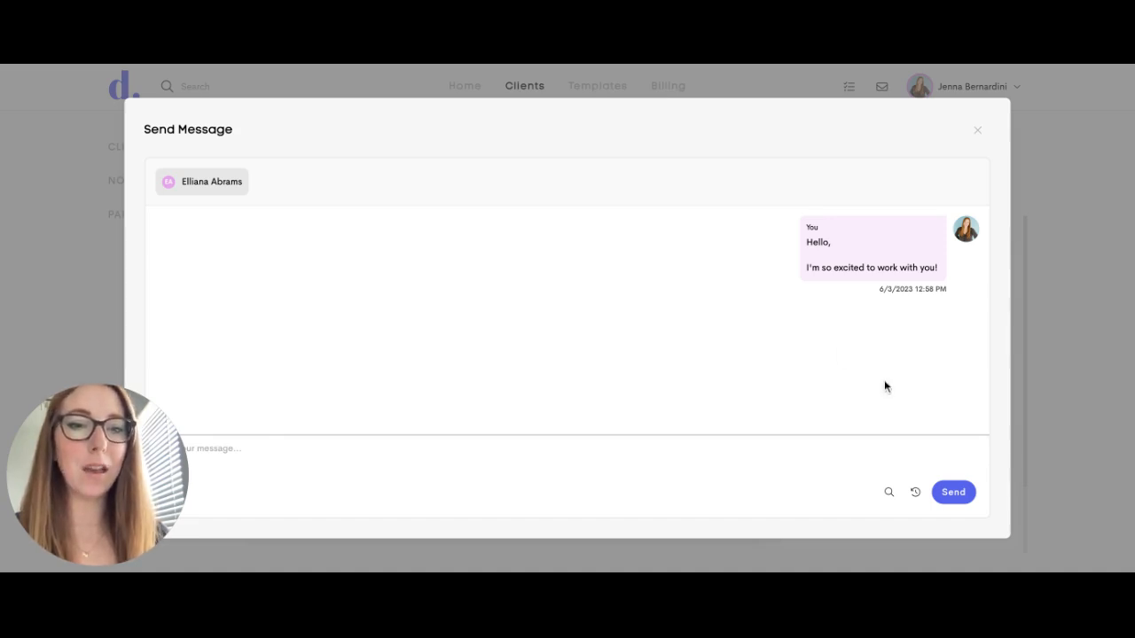
mouse_move(889, 492)
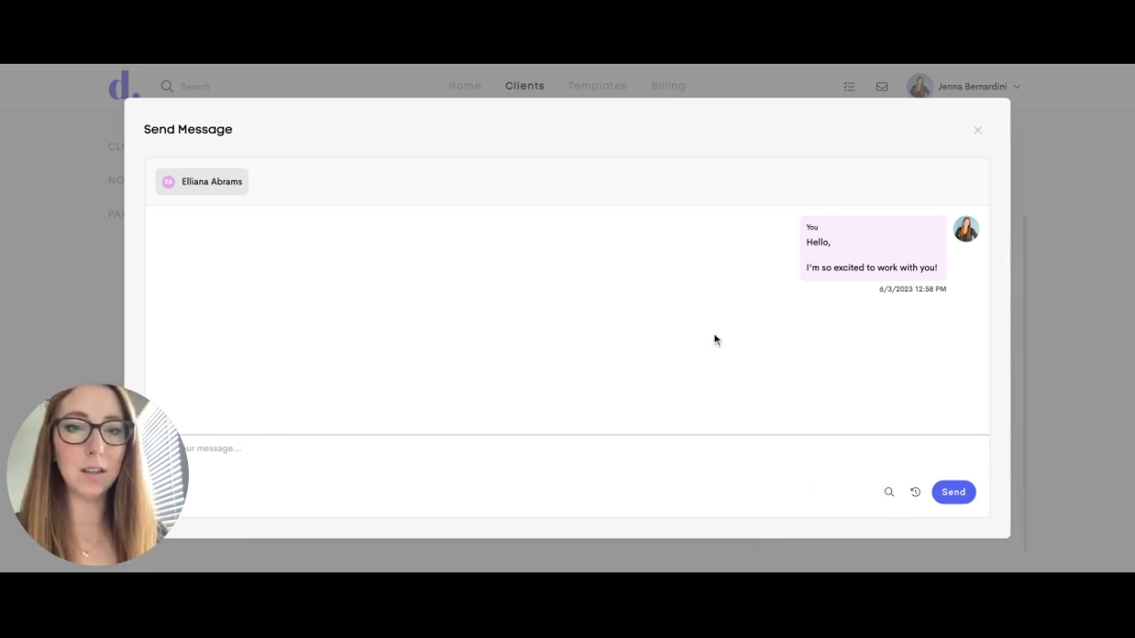
mouse_move(889, 492)
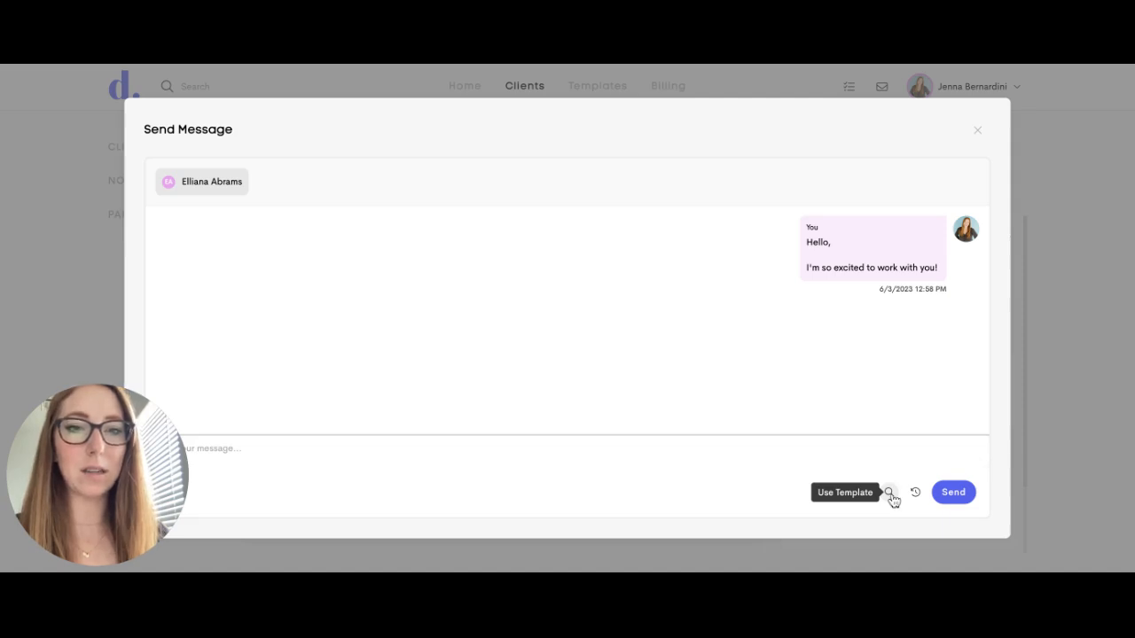
- Open the saved message templates list and start a new blank template
left_click(888, 492)
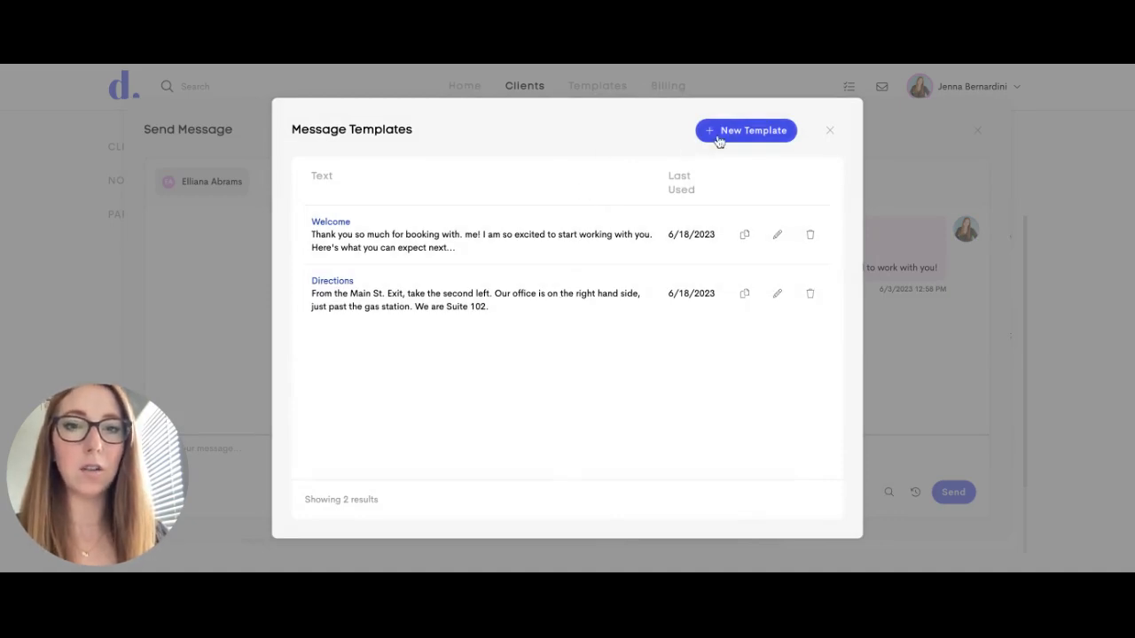
left_click(745, 130)
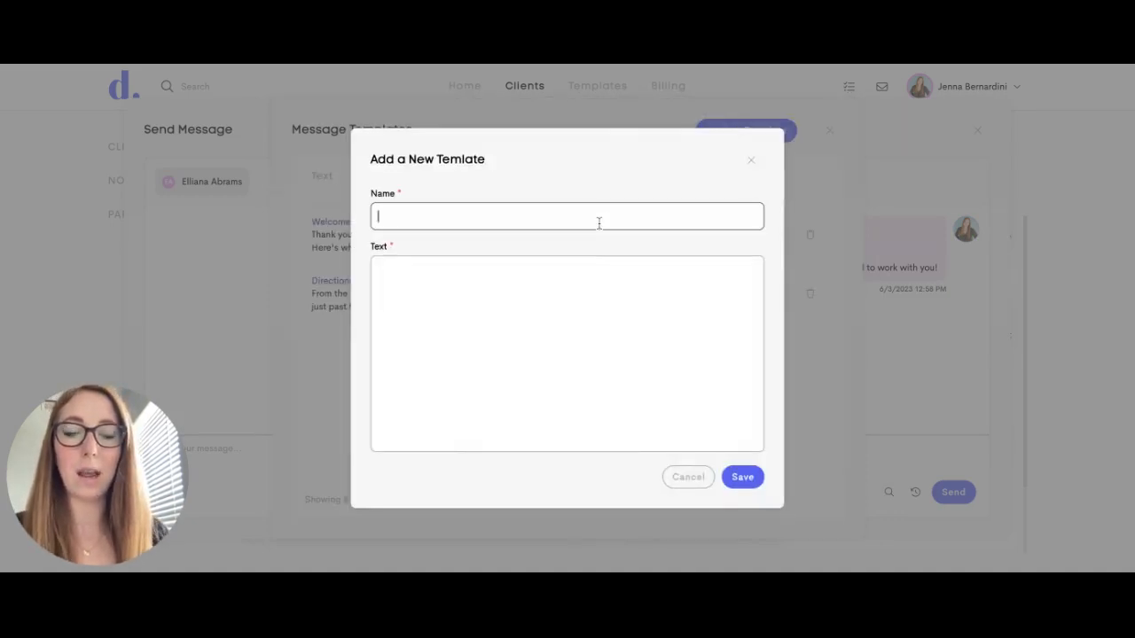
- Save a 'Directions' template with the text 'This is the directions template'
type("Directions")
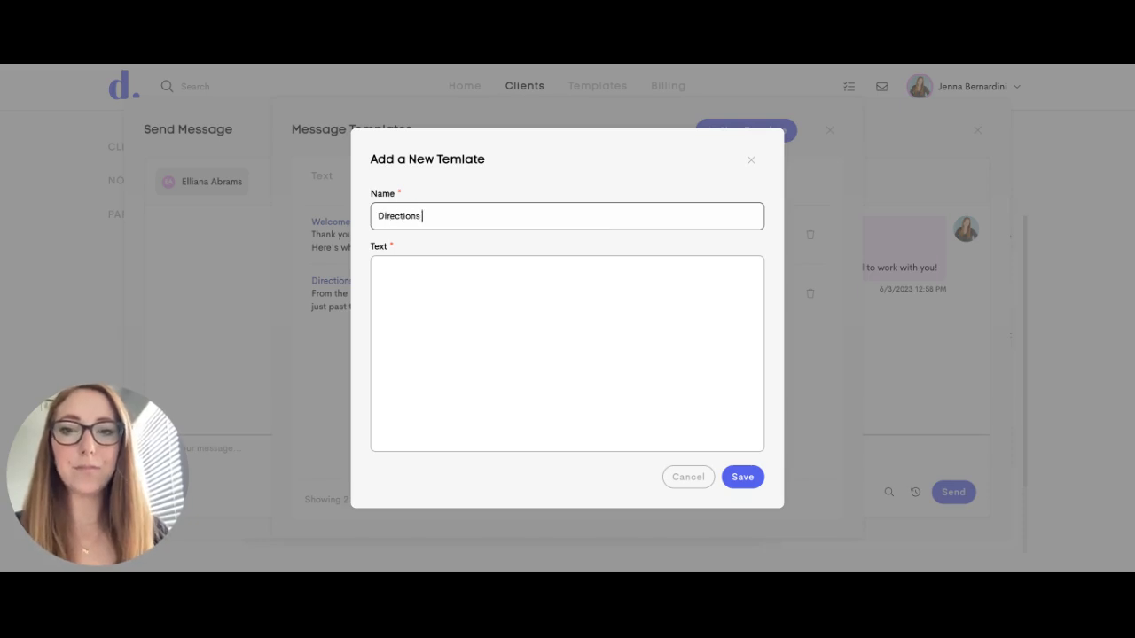
type("Thi")
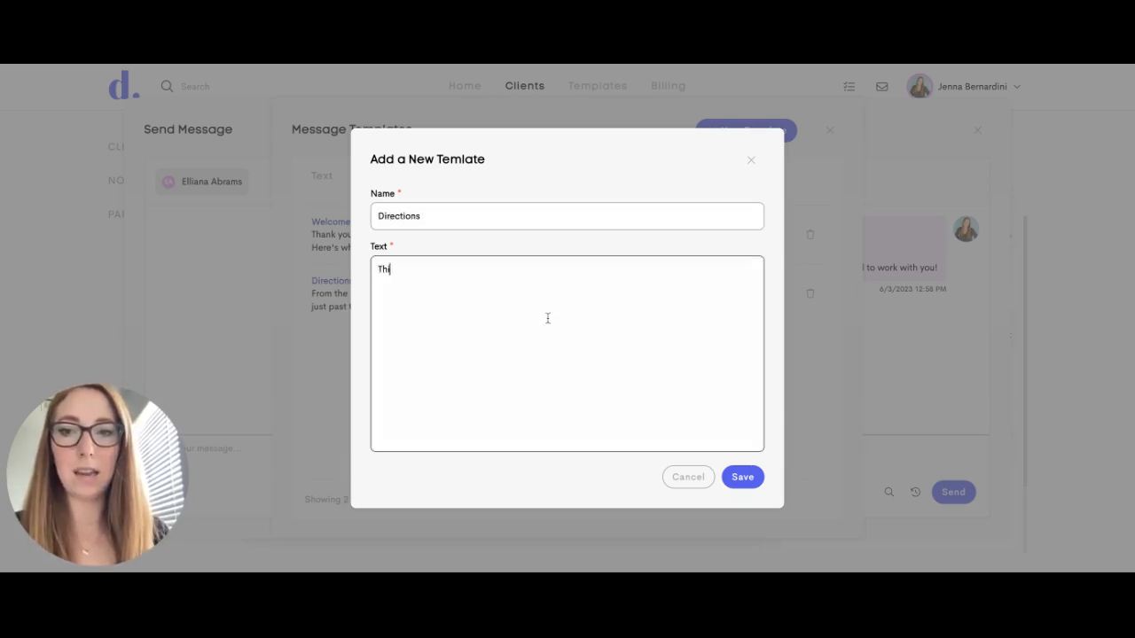
type("This is the directions template")
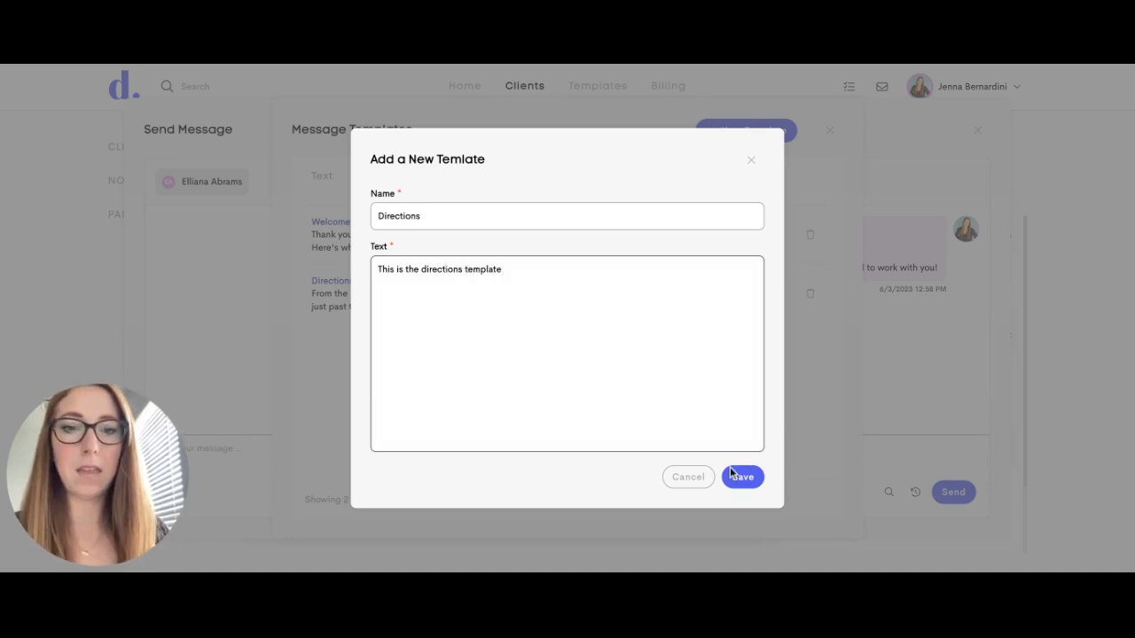
left_click(742, 477)
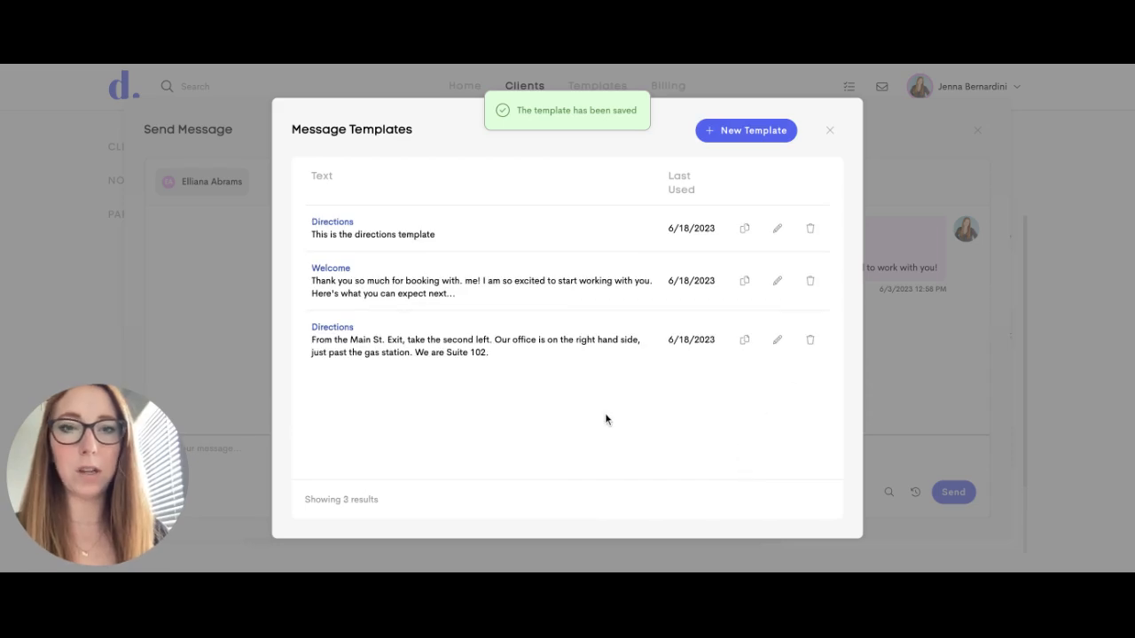
mouse_move(518, 273)
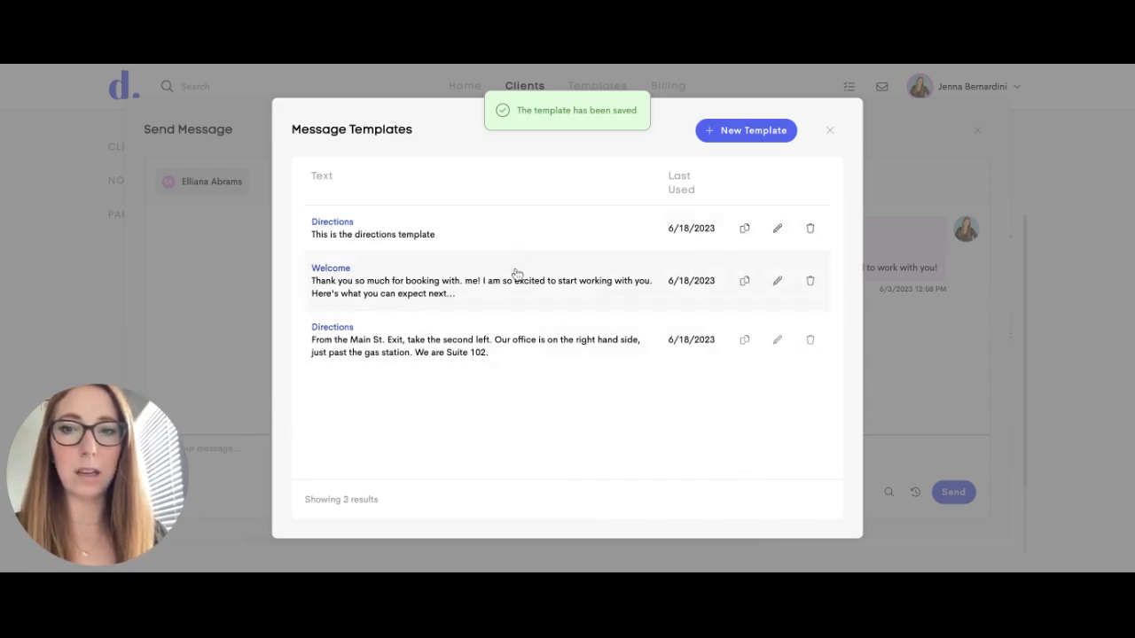